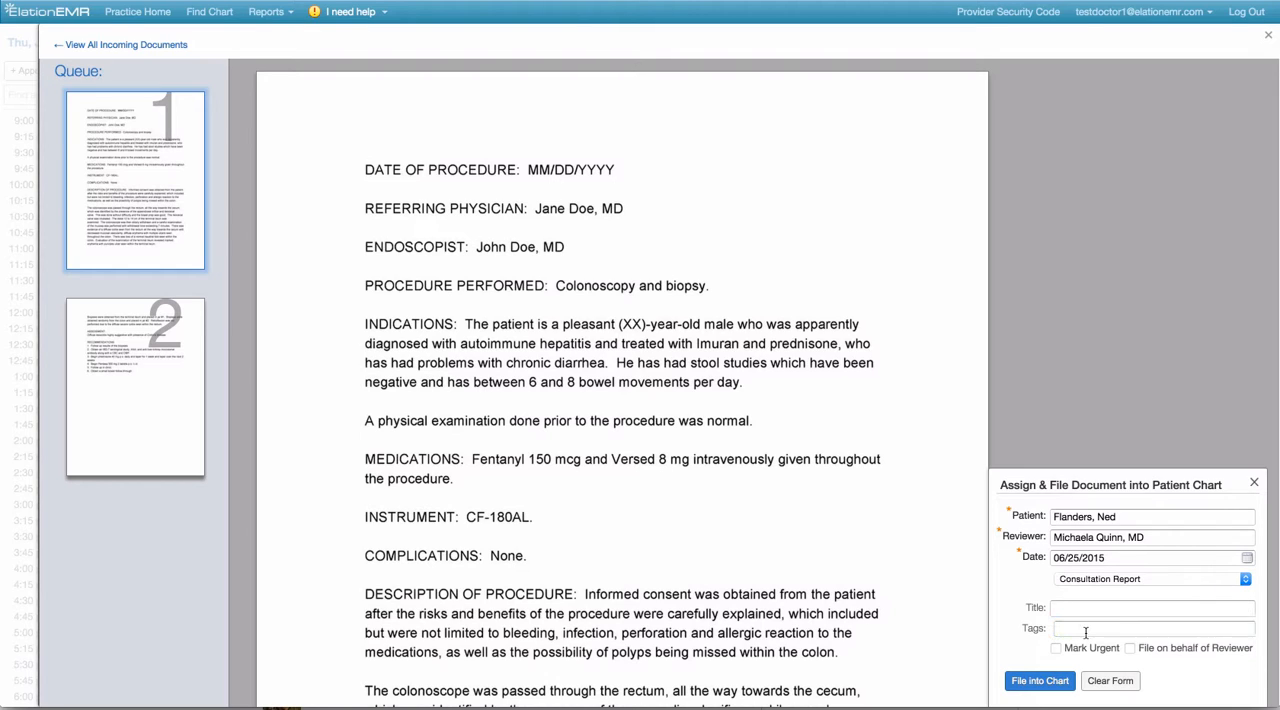
Step: Tag the report Colonoscopy, set its title, and file it on the reviewer's behalf
text(colon)
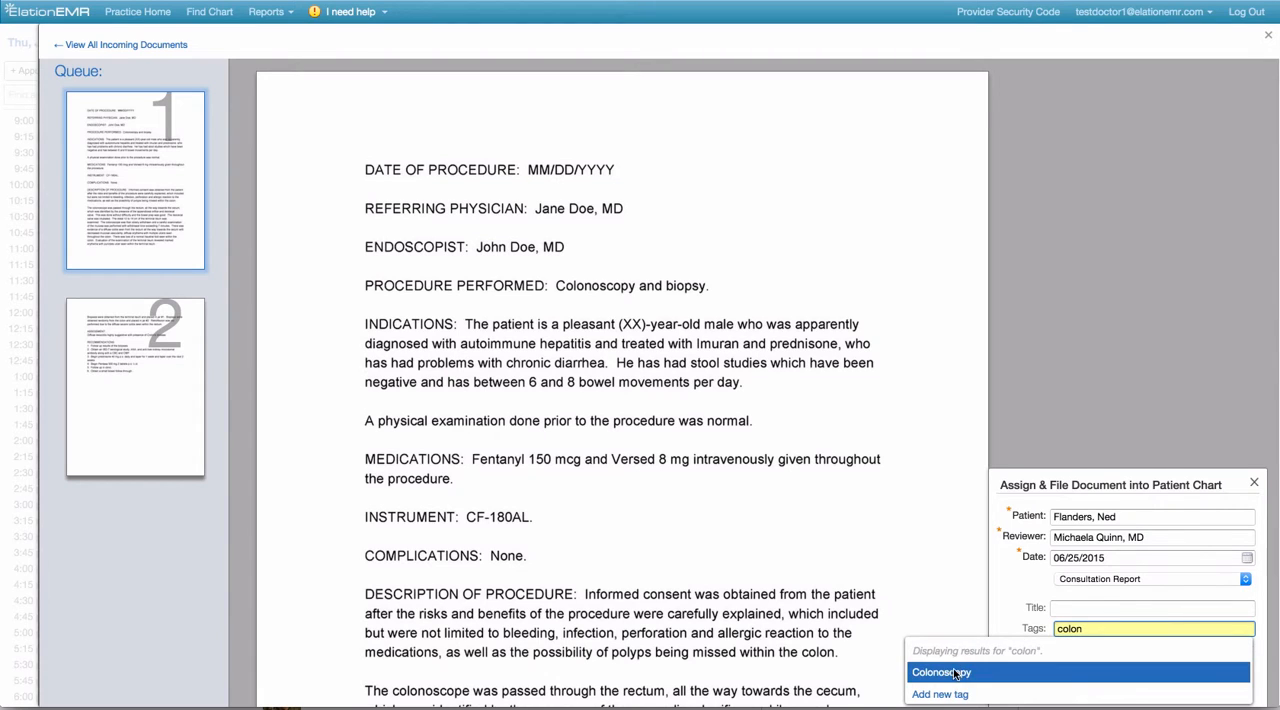
click(940, 671)
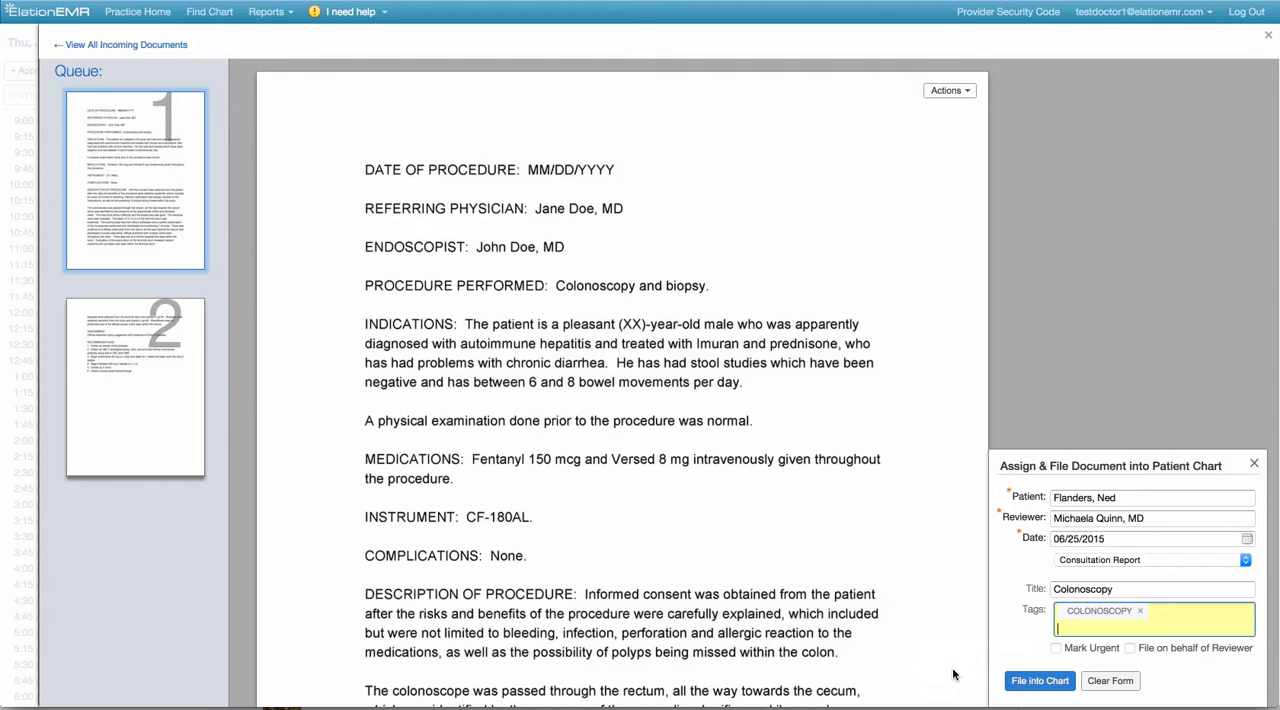
click(1130, 588)
text( from Dr. Doe.)
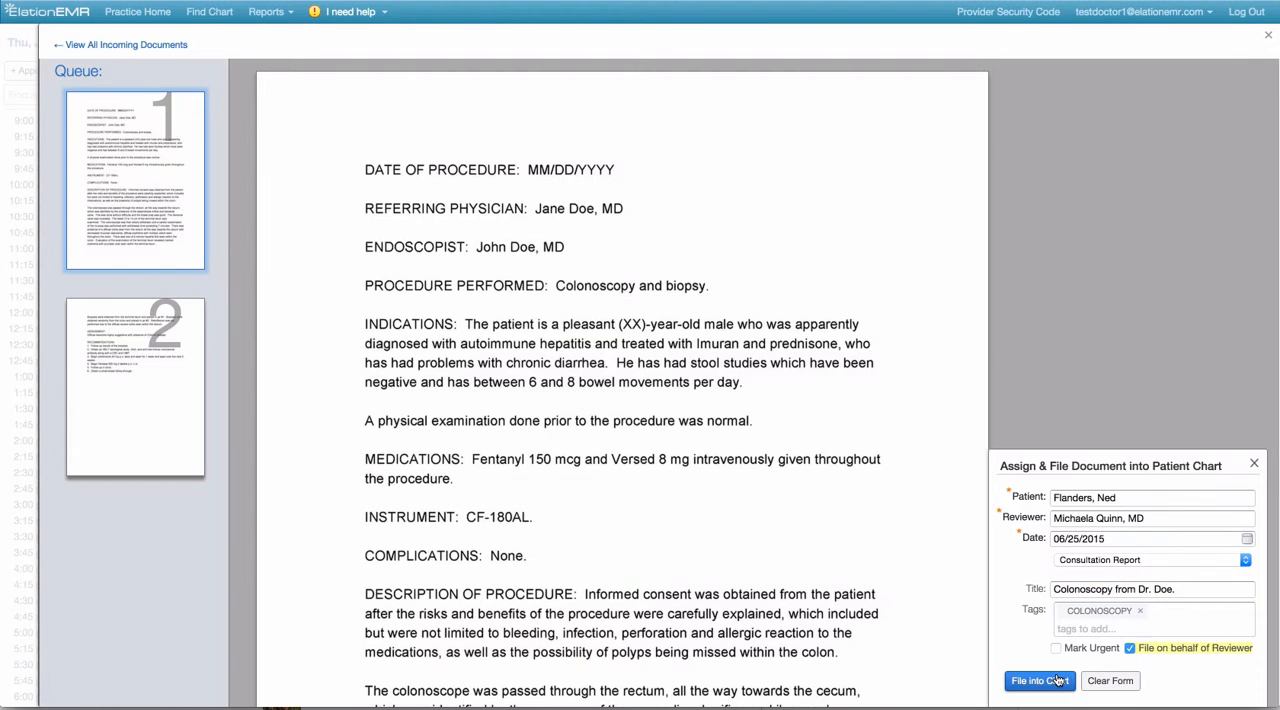
click(1039, 680)
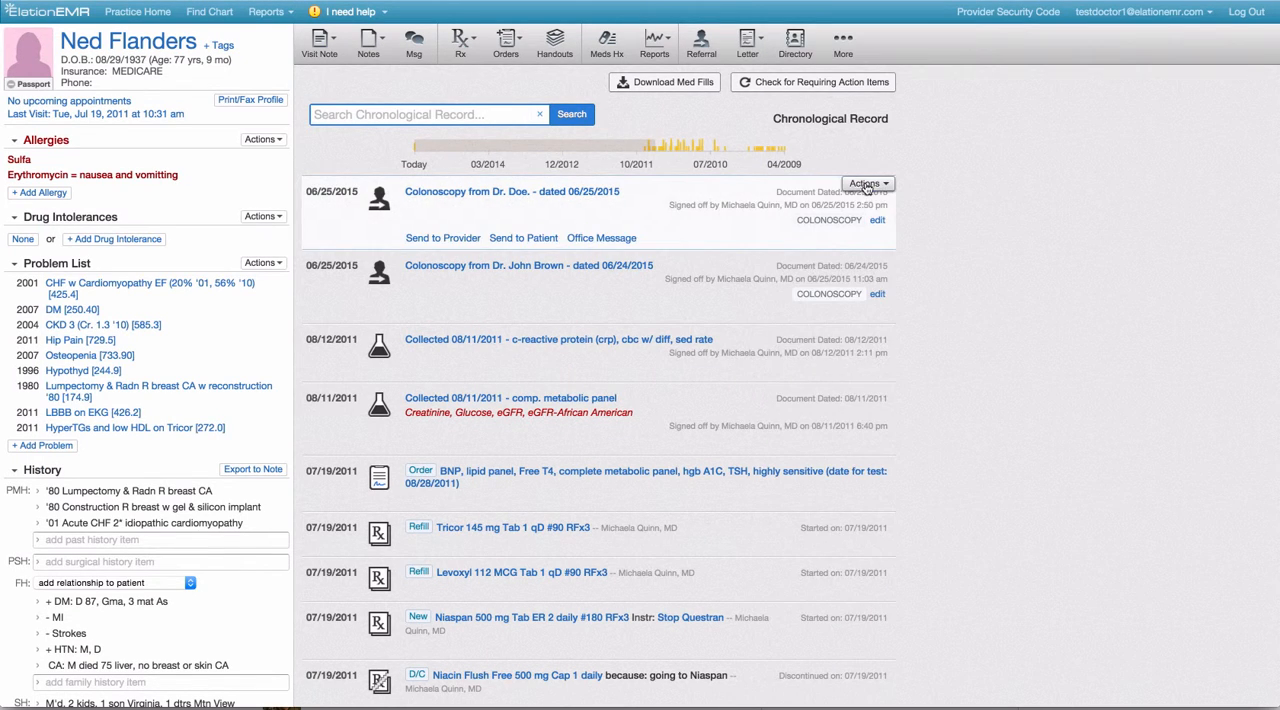
Step: Change the report date to 06/24/2015 and retitle it 'Colonoscopy from Dr. John Doe'
click(866, 183)
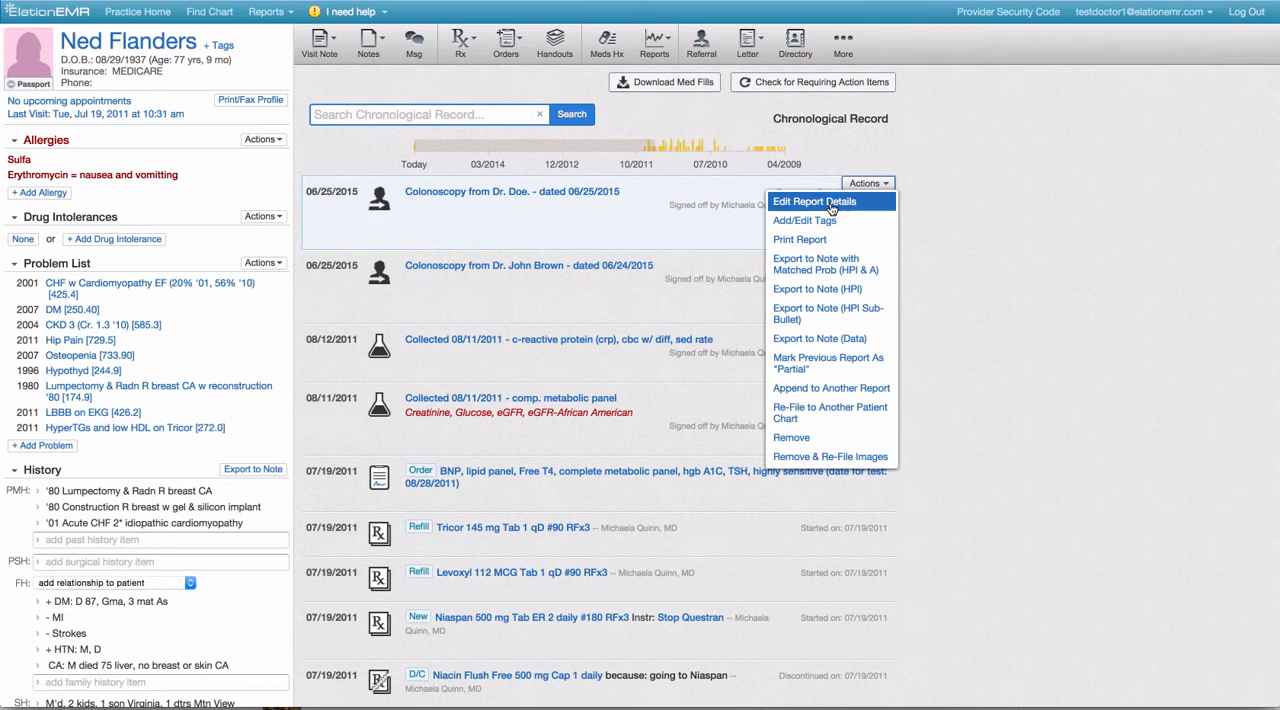
click(815, 201)
text(Colonoscopy from Dr. John Doe.)
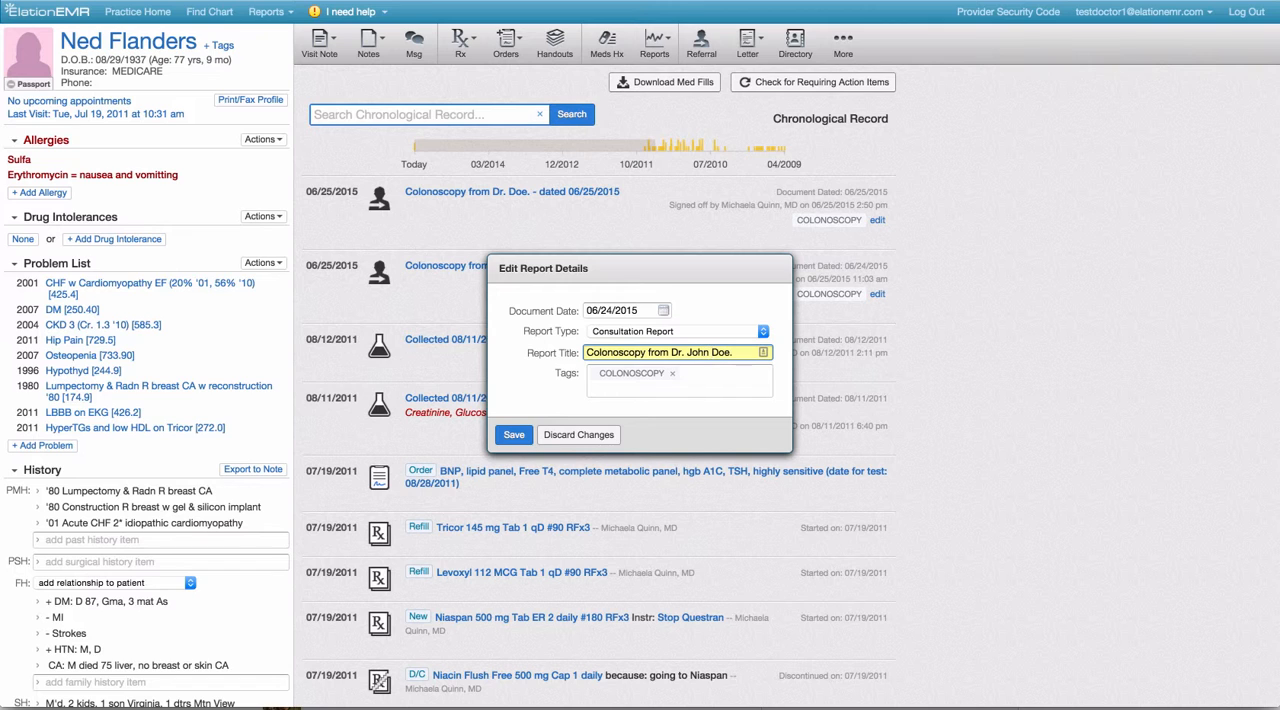
click(513, 434)
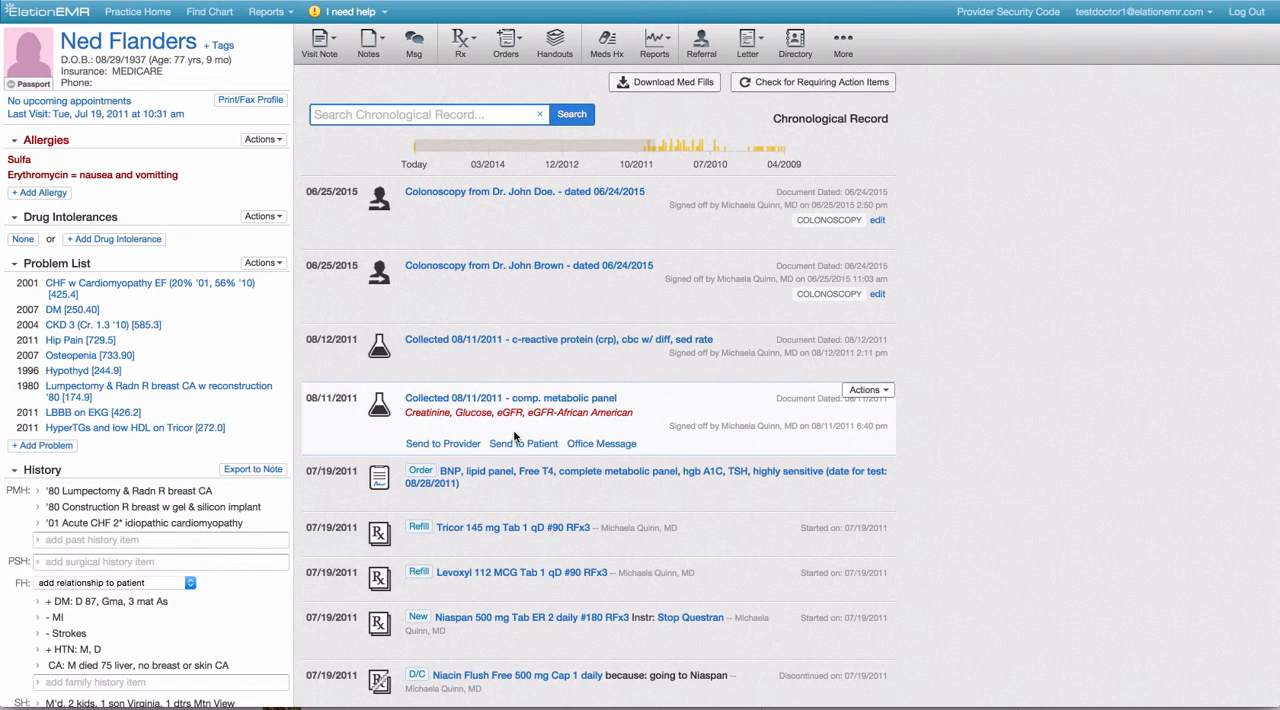
Step: Search Ned Flanders' chronological record for 'colonoscopy'
text(colonoscopy)
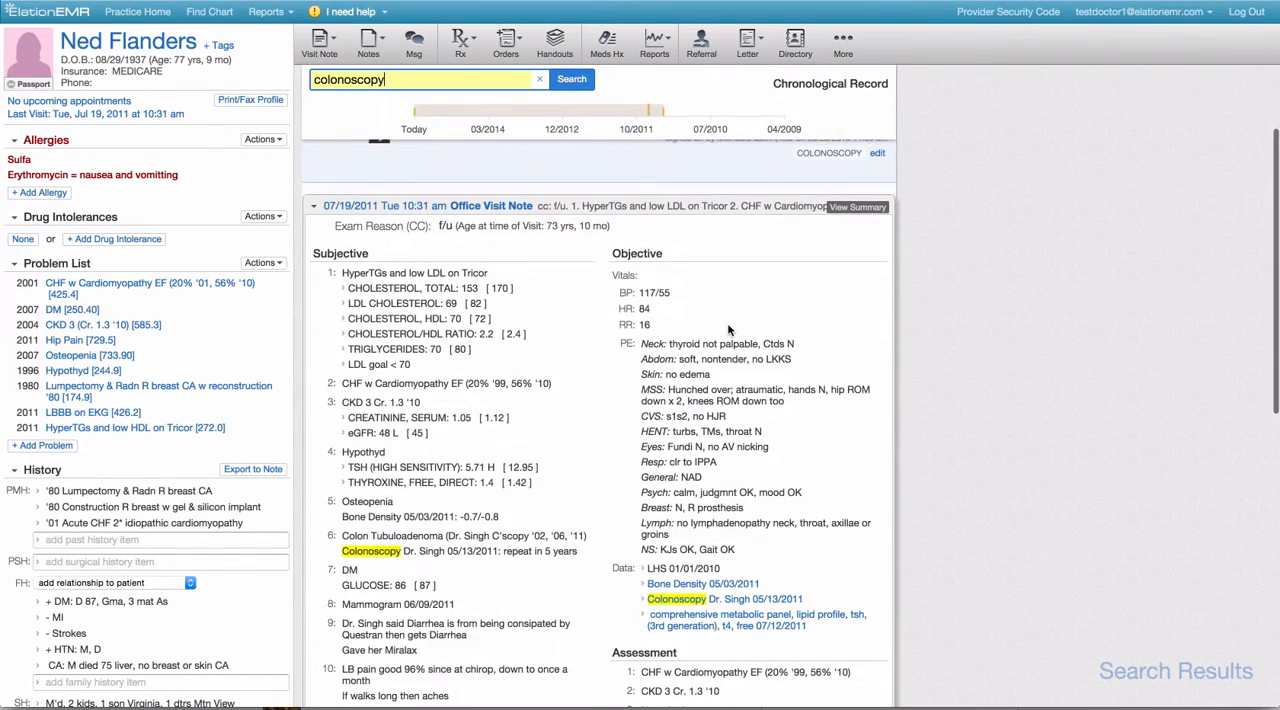
click(571, 79)
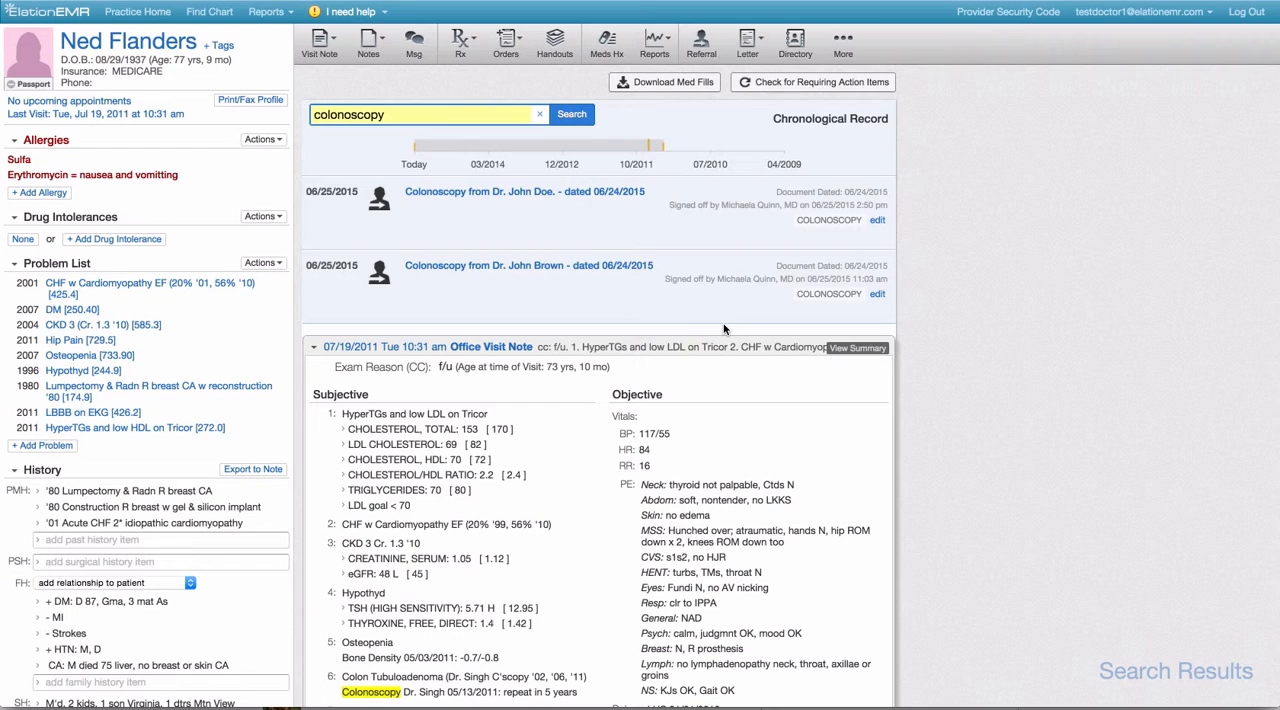
Step: Run the Patient List report for patients lacking the Colonoscopy tag
click(267, 11)
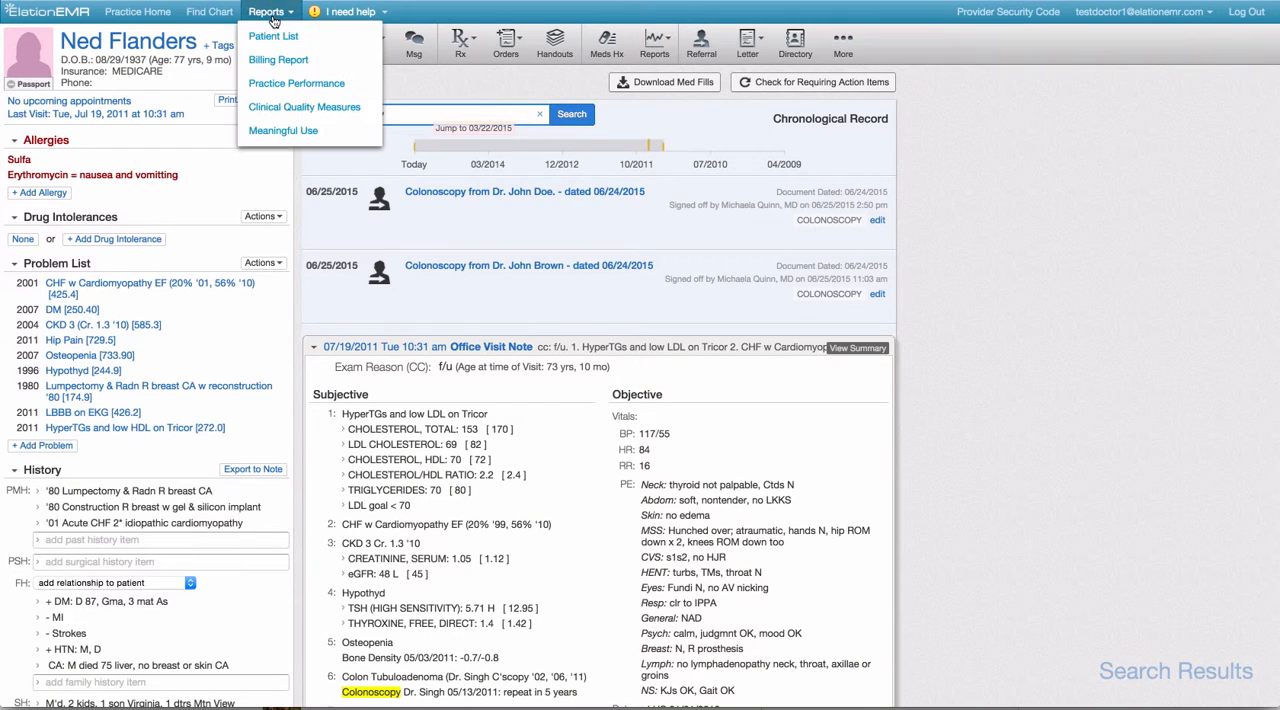
click(273, 36)
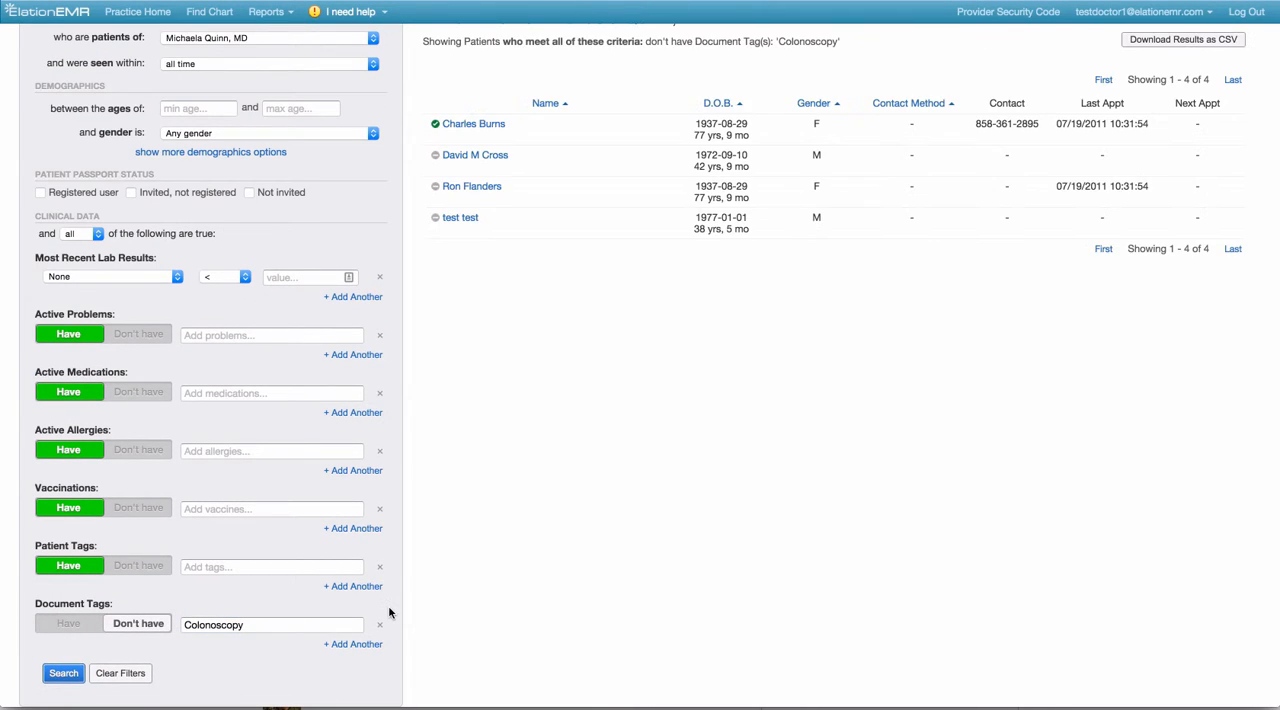
mouse_move(1023, 139)
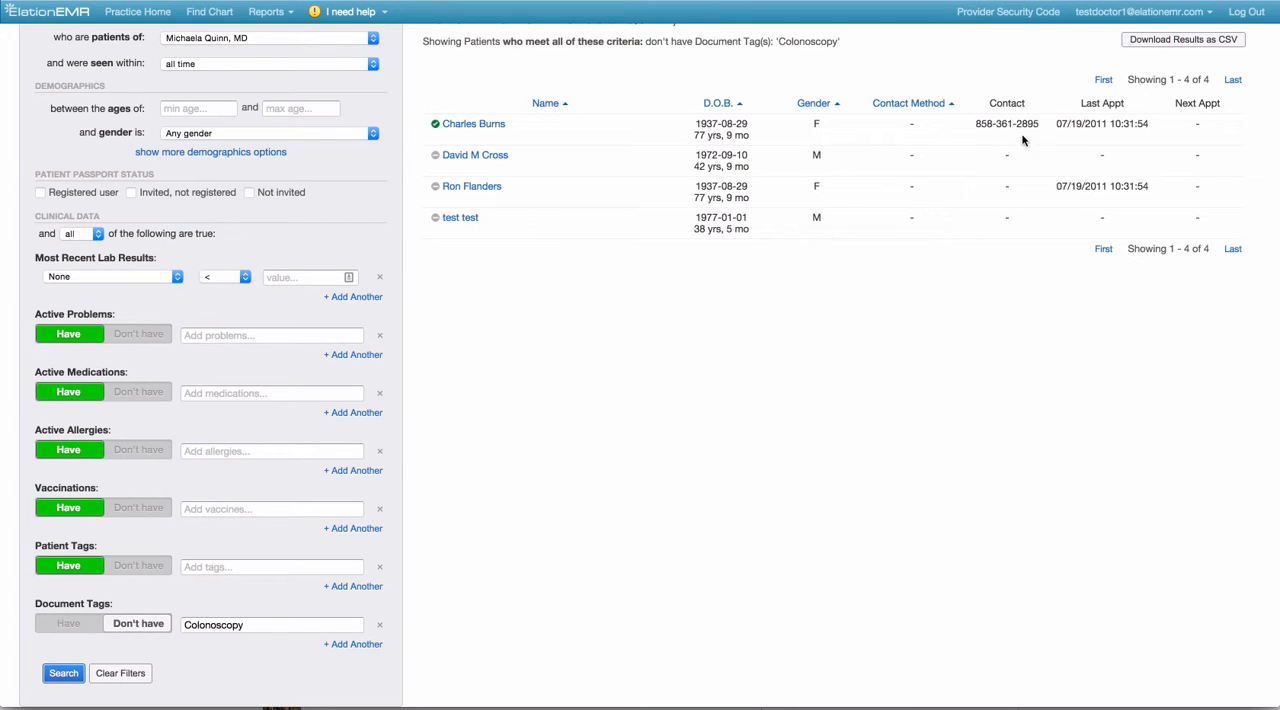
Step: Show the Document Tags page in account Settings
click(1140, 11)
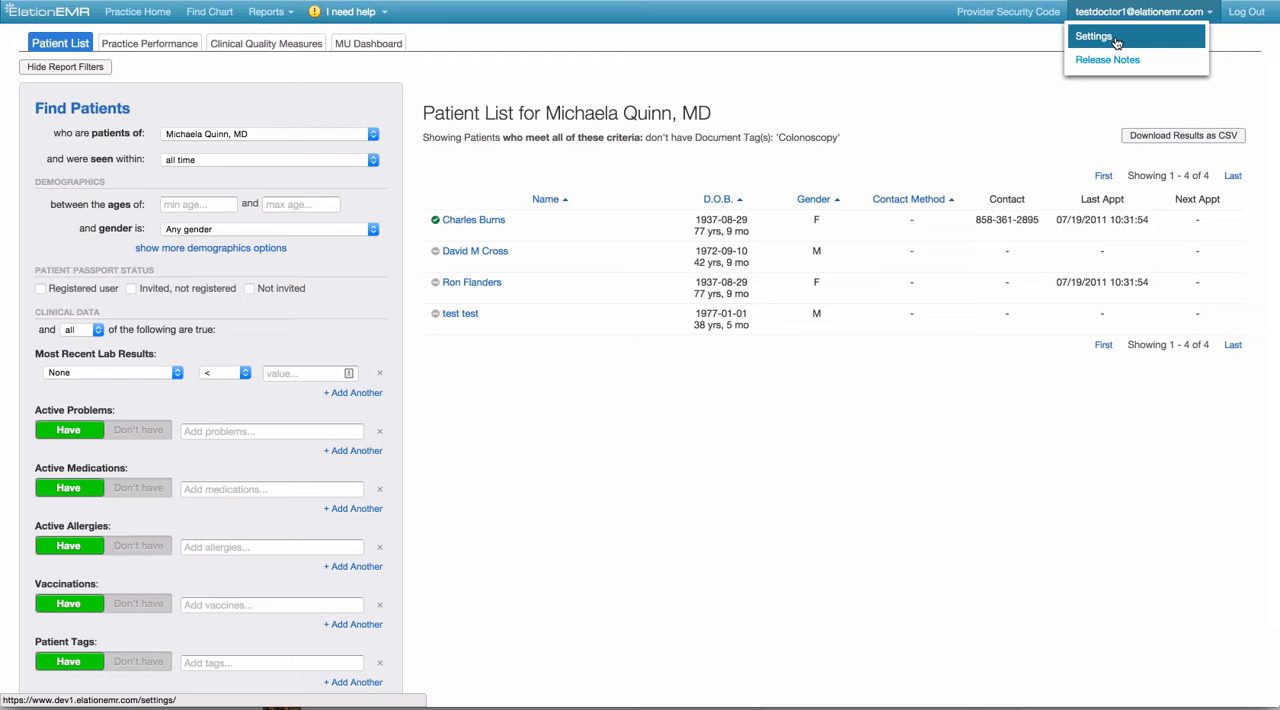
click(1094, 36)
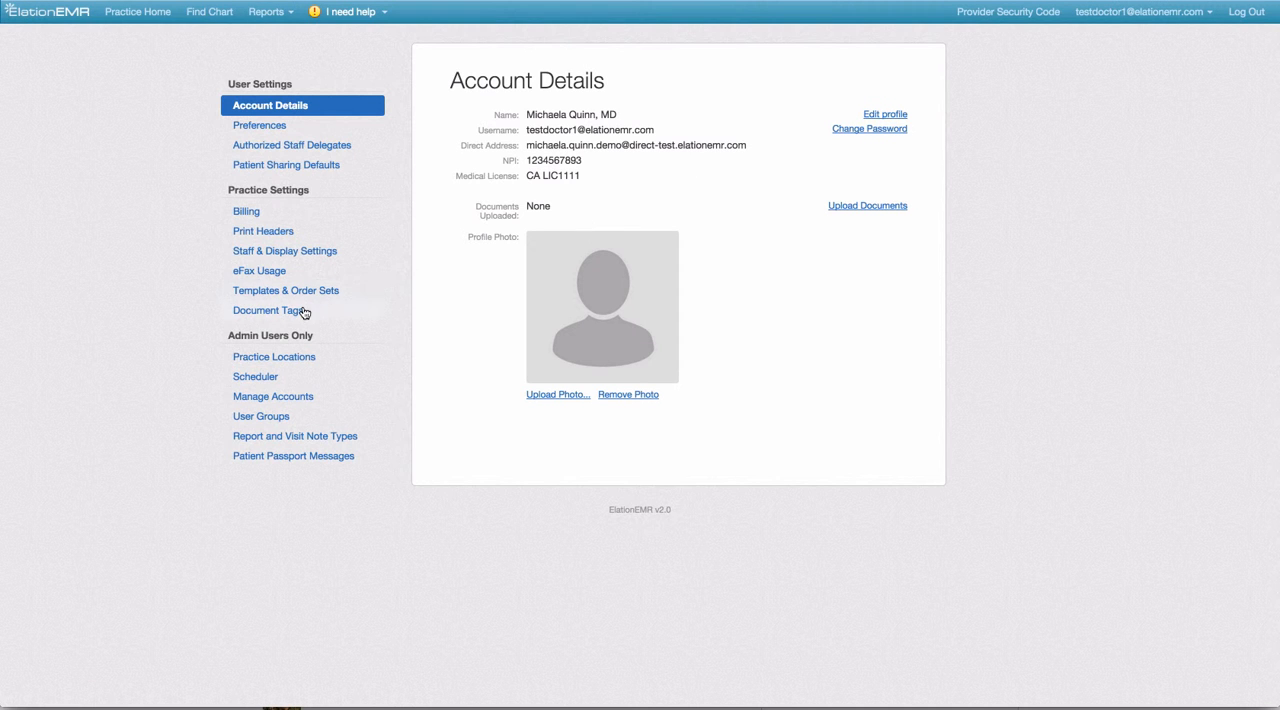
click(270, 310)
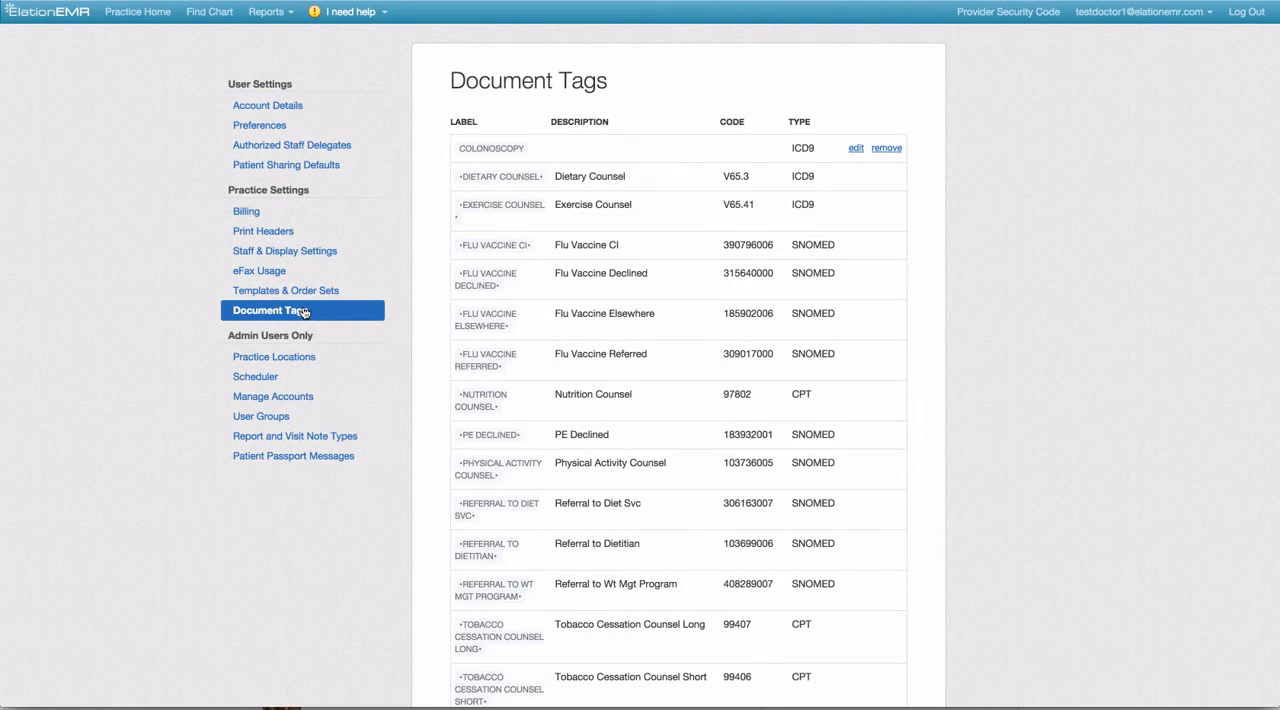